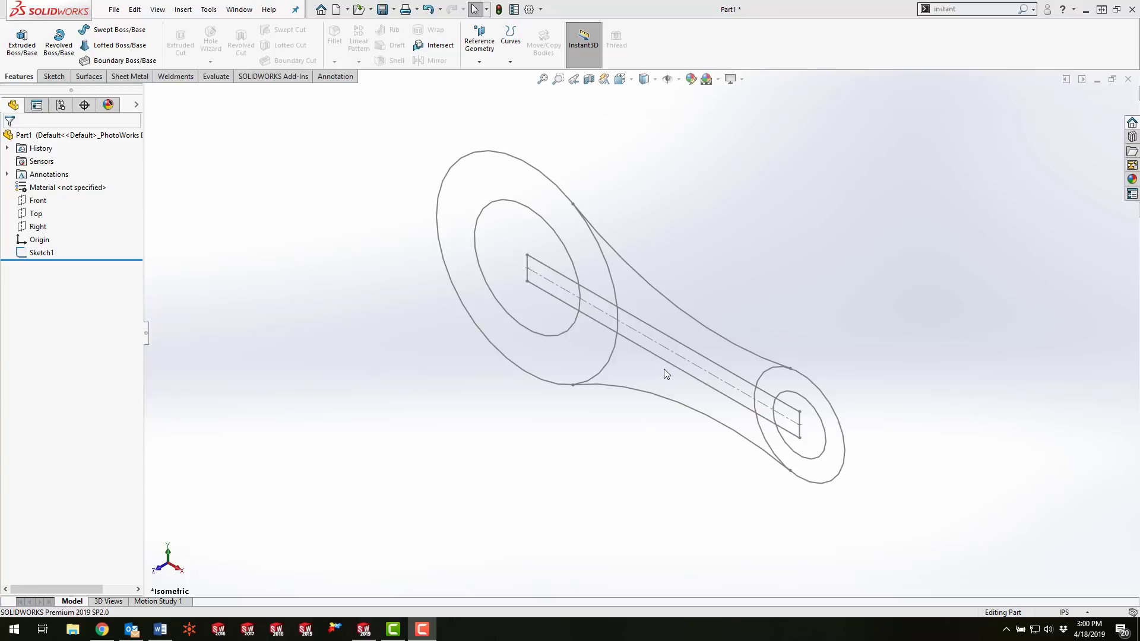
{"action": "mouse_move", "coordinate": [695, 336]}
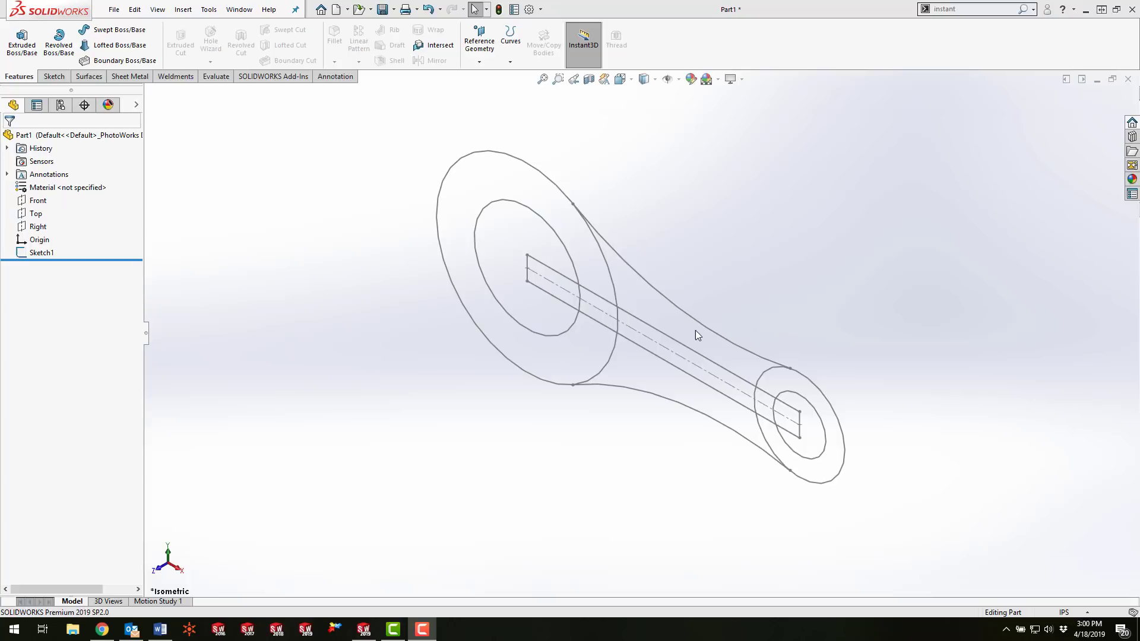
{"action": "mouse_move", "coordinate": [711, 330]}
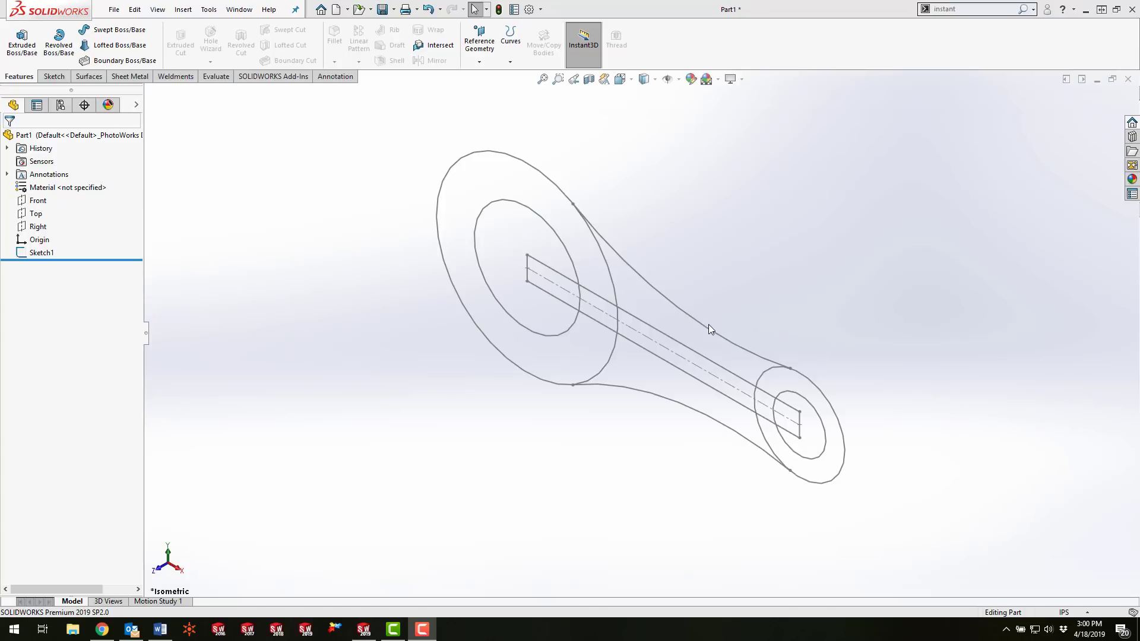
{"action": "mouse_move", "coordinate": [784, 109]}
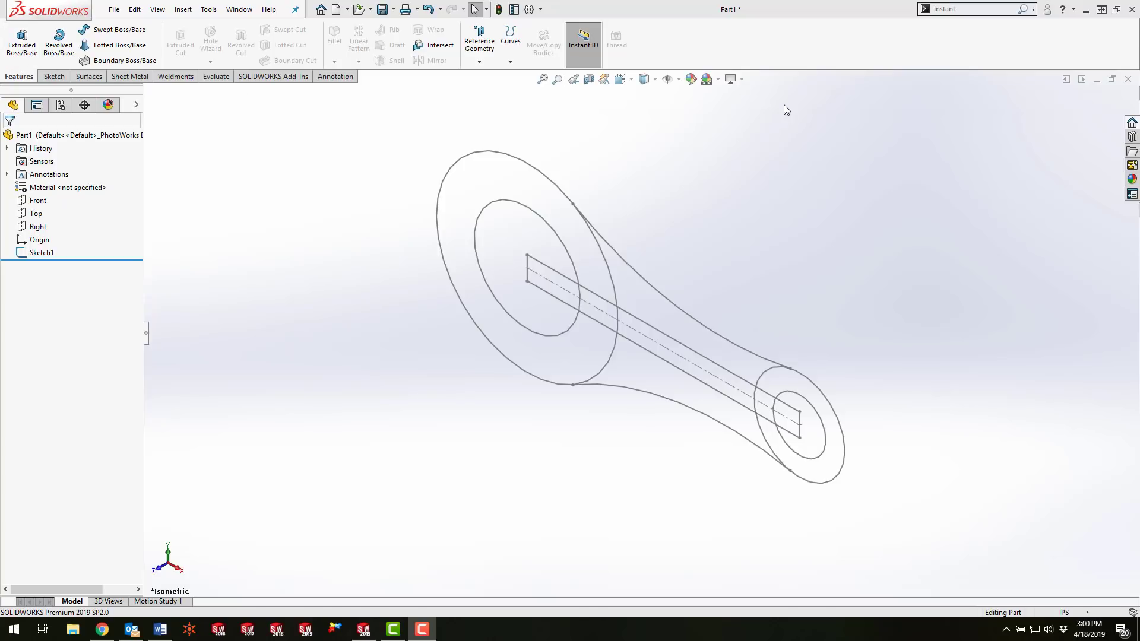
{"action": "mouse_move", "coordinate": [583, 41]}
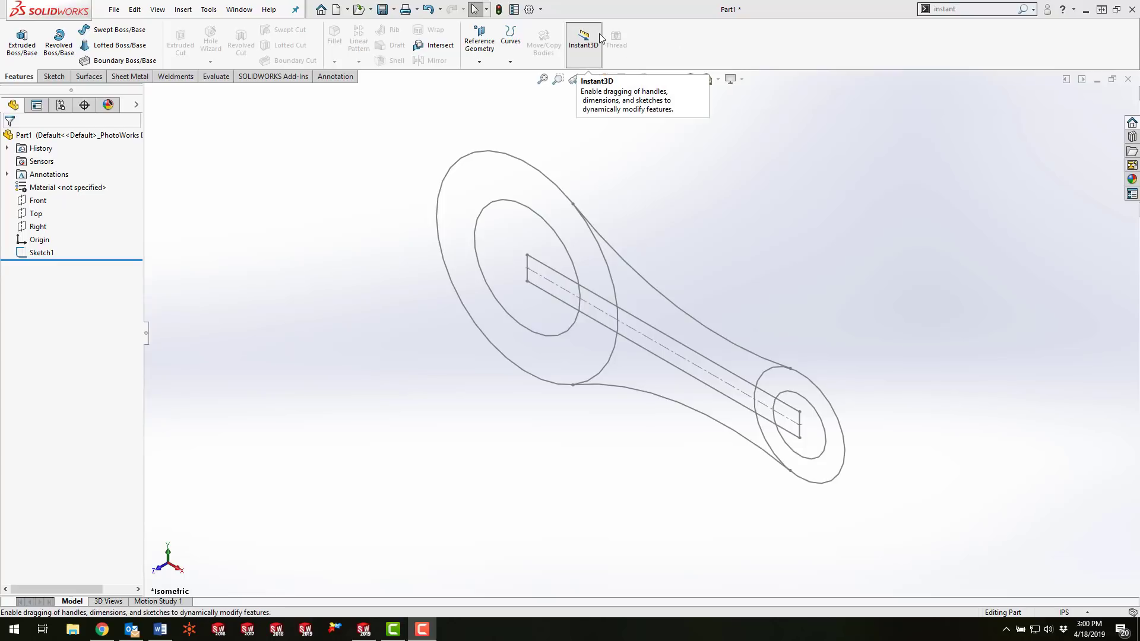
{"action": "mouse_move", "coordinate": [637, 46]}
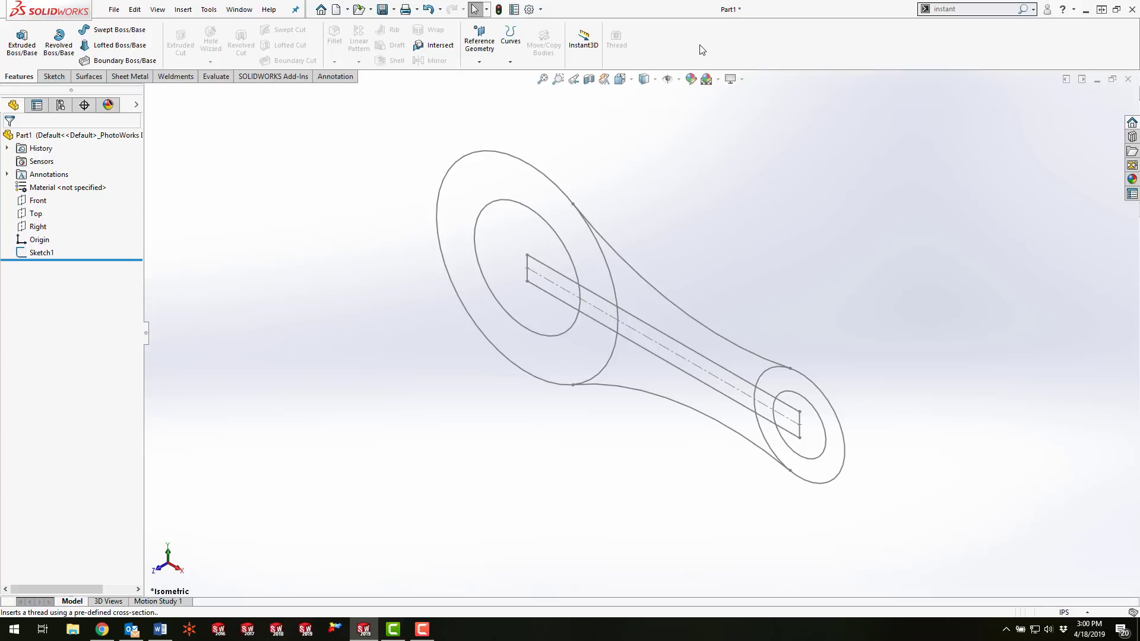
{"action": "mouse_move", "coordinate": [583, 45]}
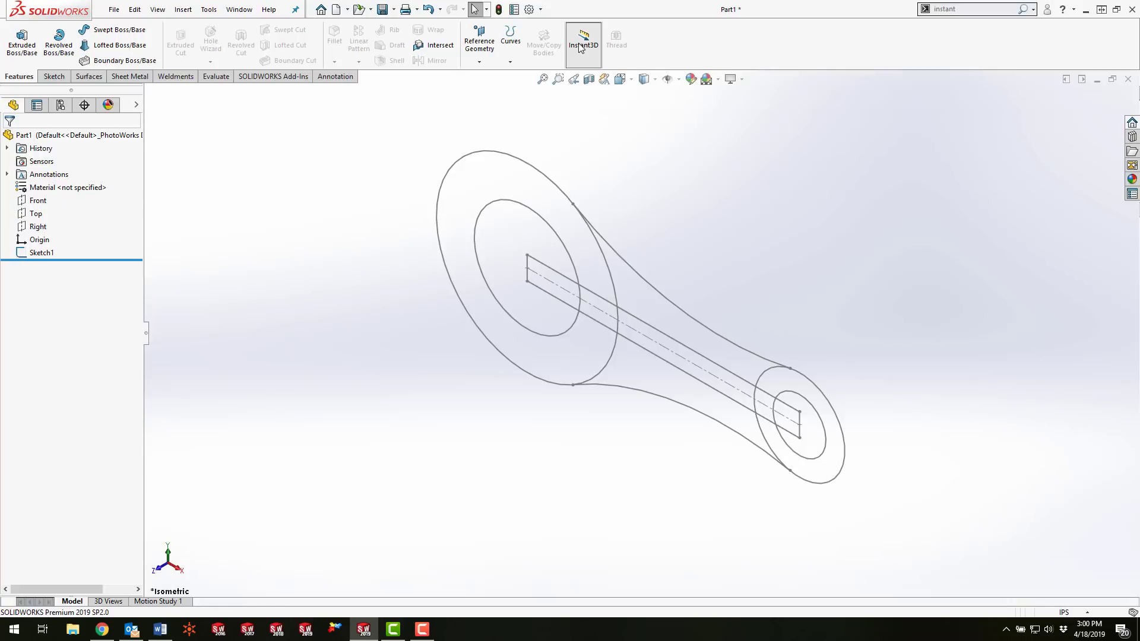
Step: Re-enable Instant3D dragging and activate the Contour Select Tool
{"action": "left_click", "coordinate": [583, 37]}
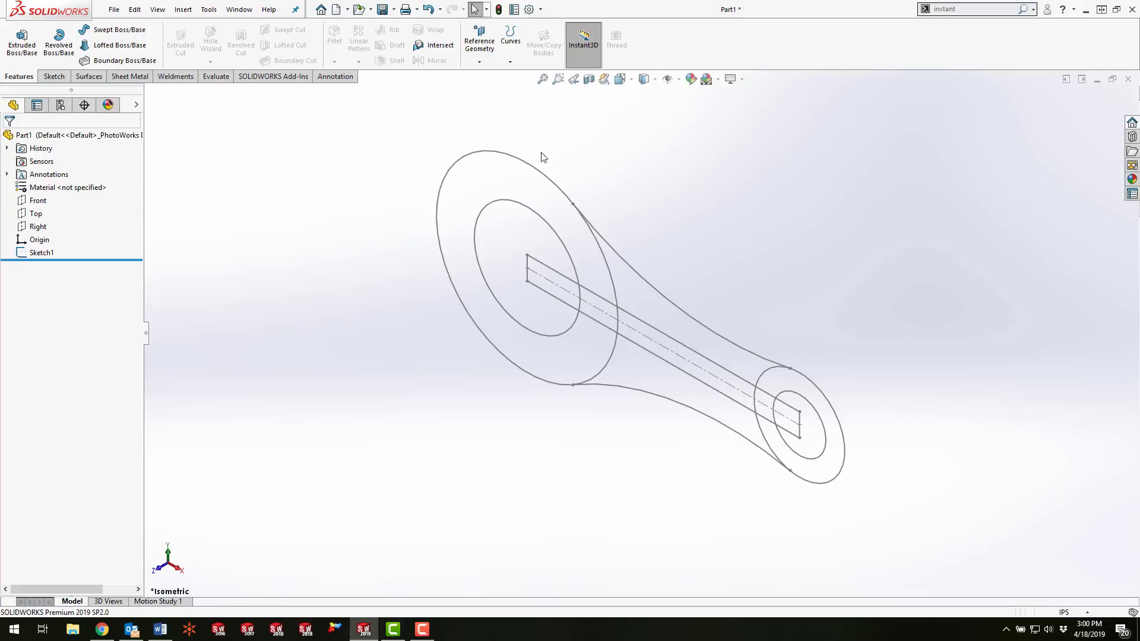
{"action": "mouse_move", "coordinate": [352, 214]}
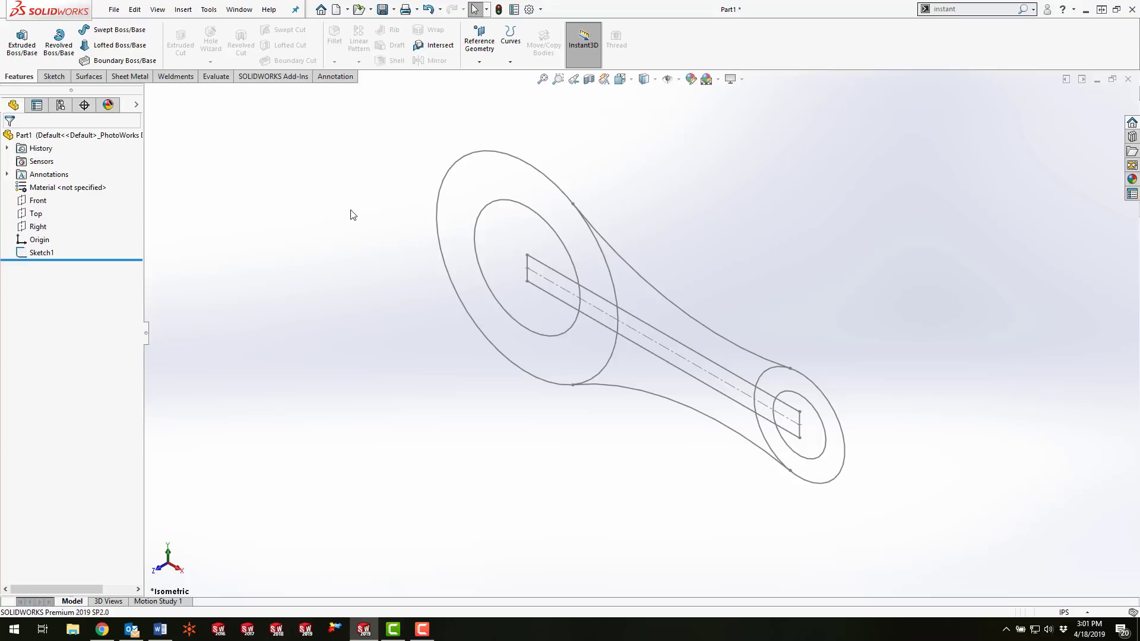
{"action": "mouse_move", "coordinate": [331, 316]}
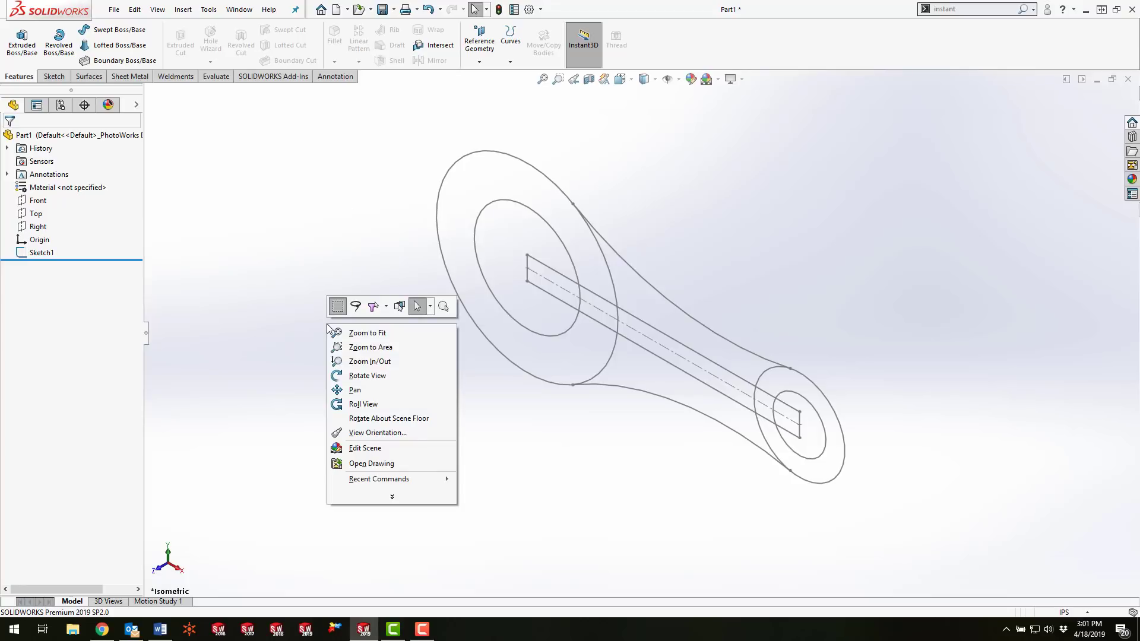
{"action": "mouse_move", "coordinate": [370, 347]}
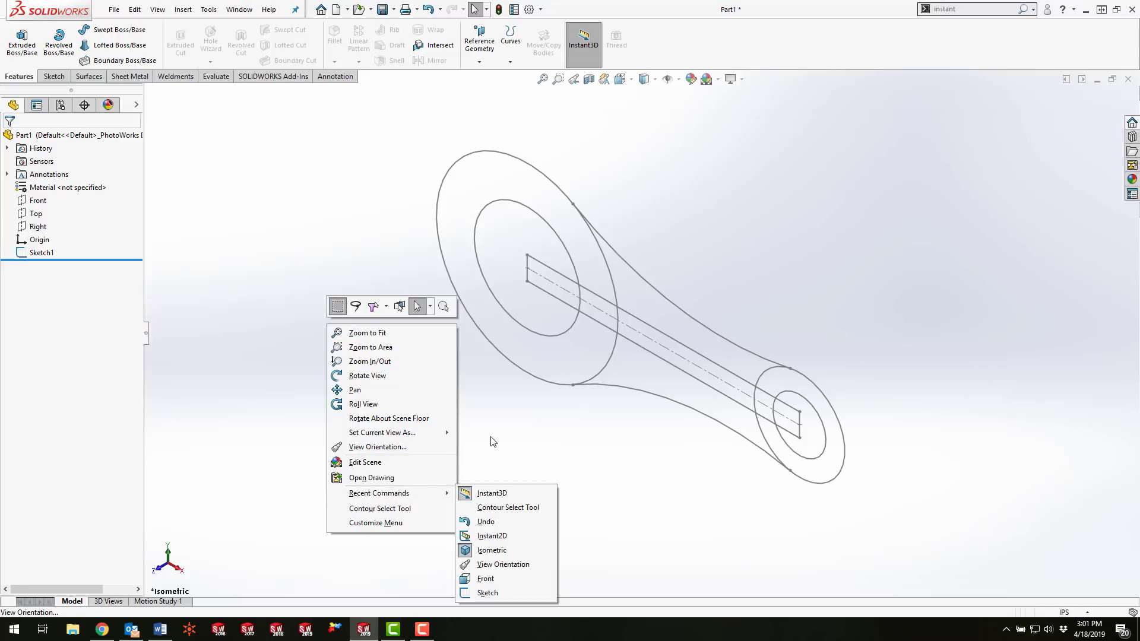
{"action": "mouse_move", "coordinate": [357, 512]}
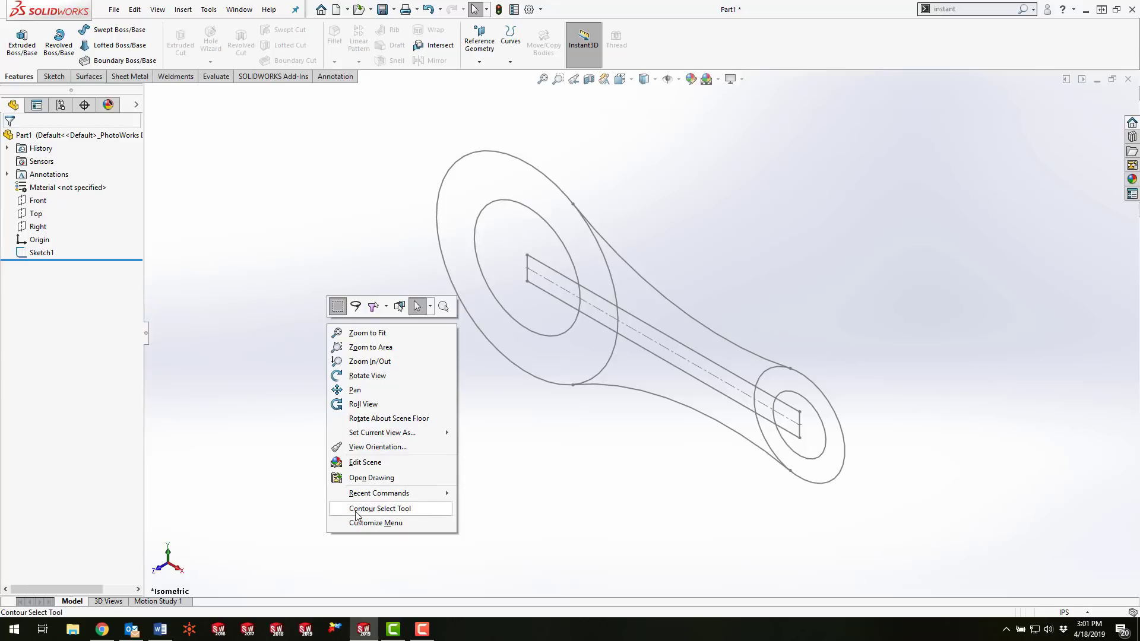
{"action": "left_click", "coordinate": [379, 508]}
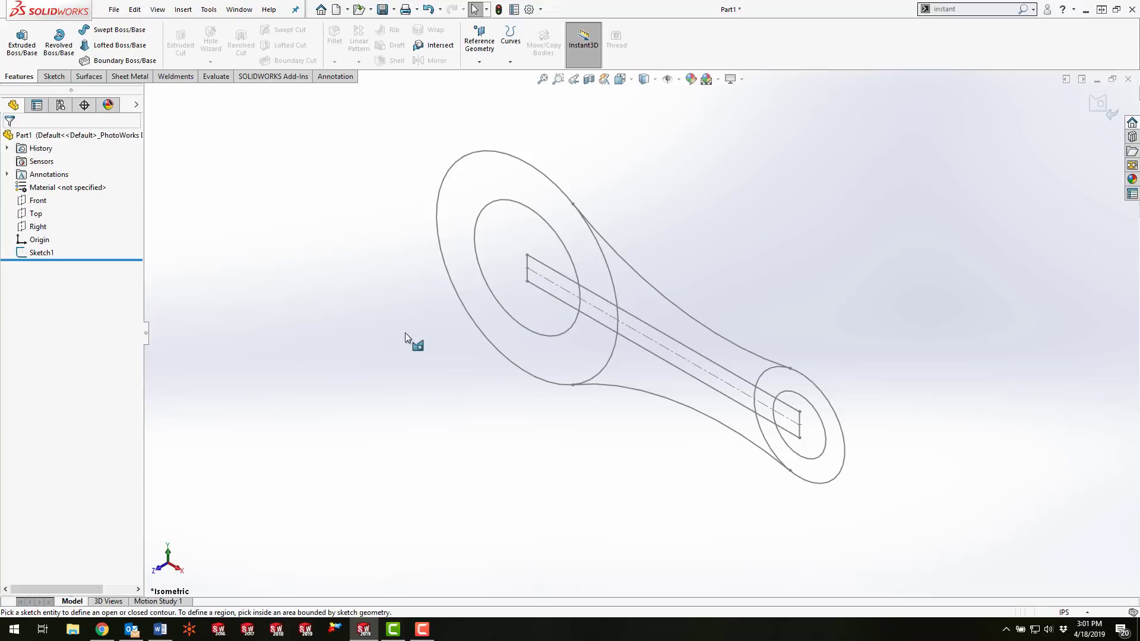
{"action": "mouse_move", "coordinate": [377, 332]}
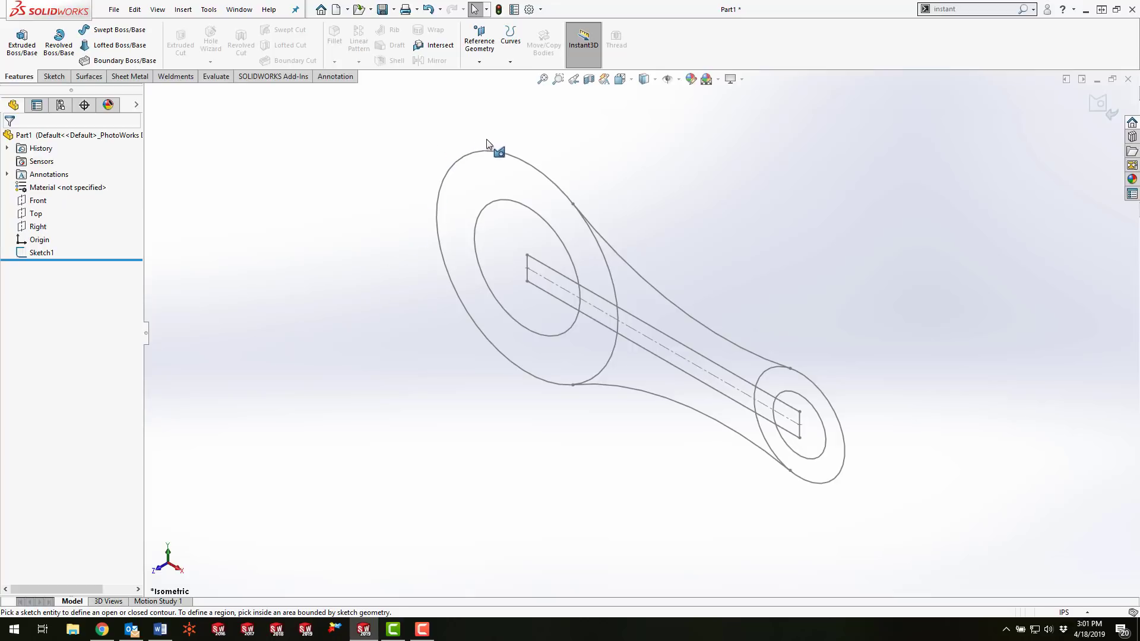
Step: Drag the large outer circle contour up into a round boss disc, then deselect it
{"action": "left_click", "coordinate": [488, 156]}
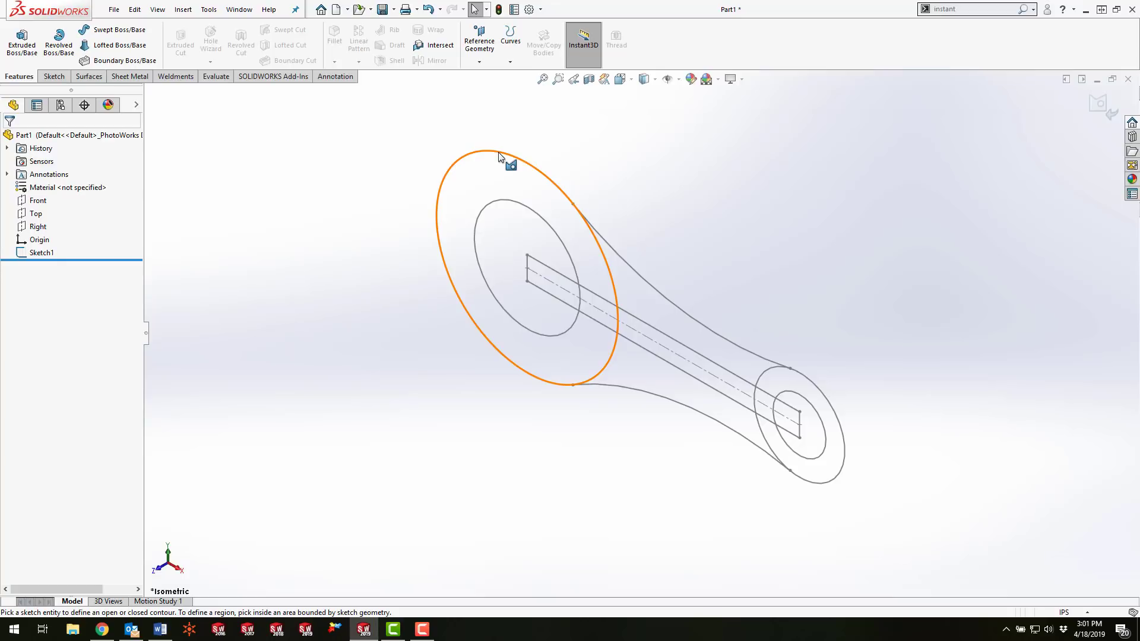
{"action": "left_click", "coordinate": [483, 196]}
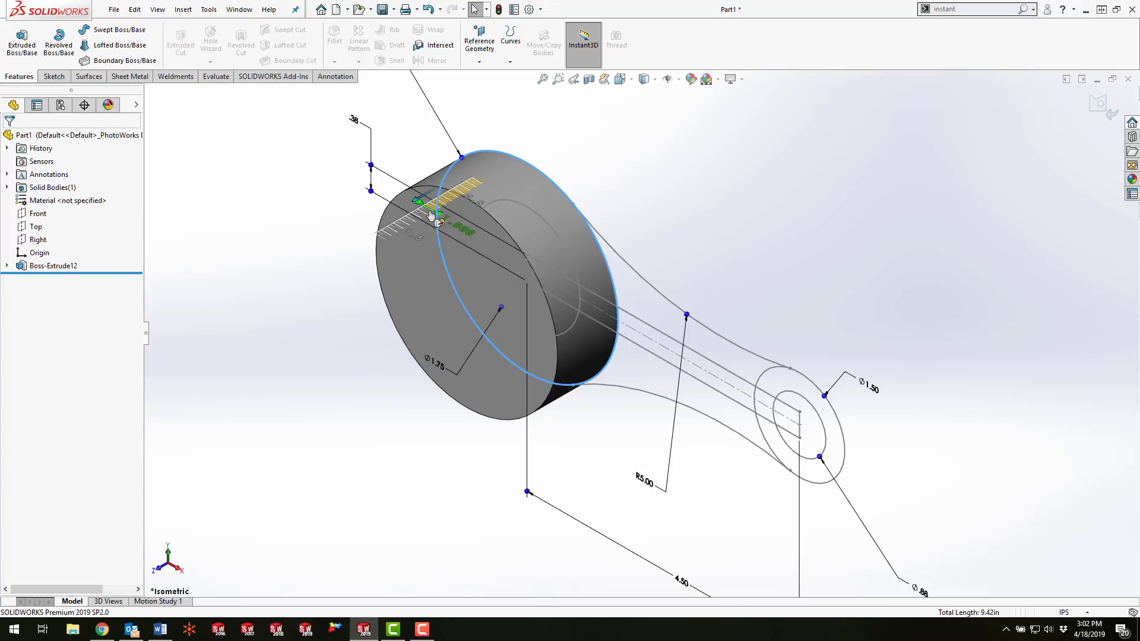
{"action": "left_click", "coordinate": [54, 265]}
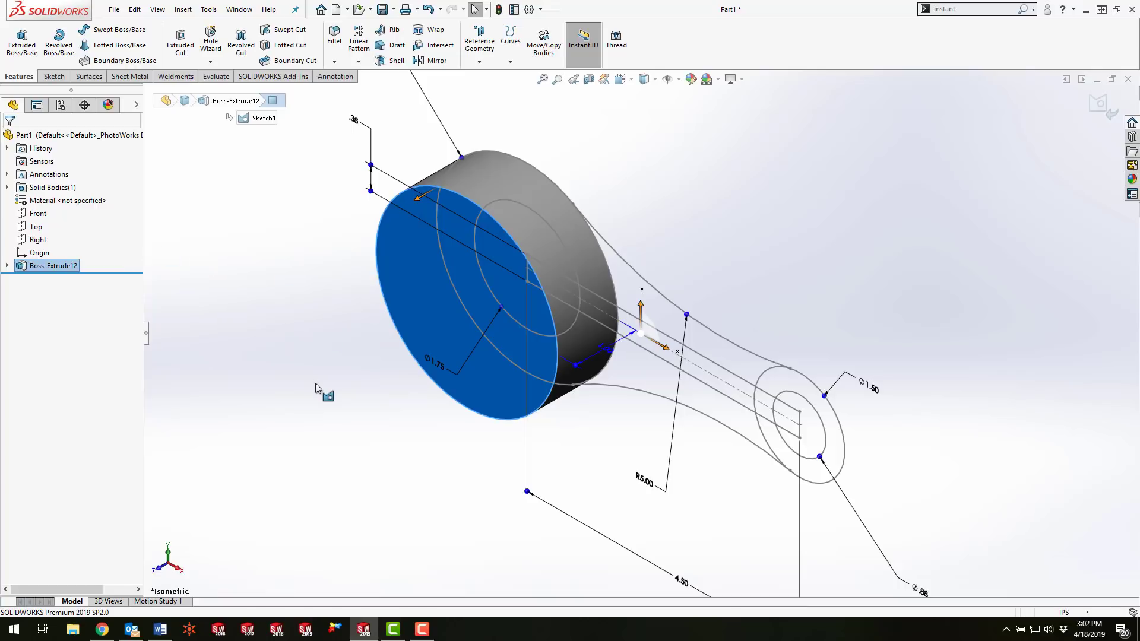
{"action": "left_click", "coordinate": [215, 76]}
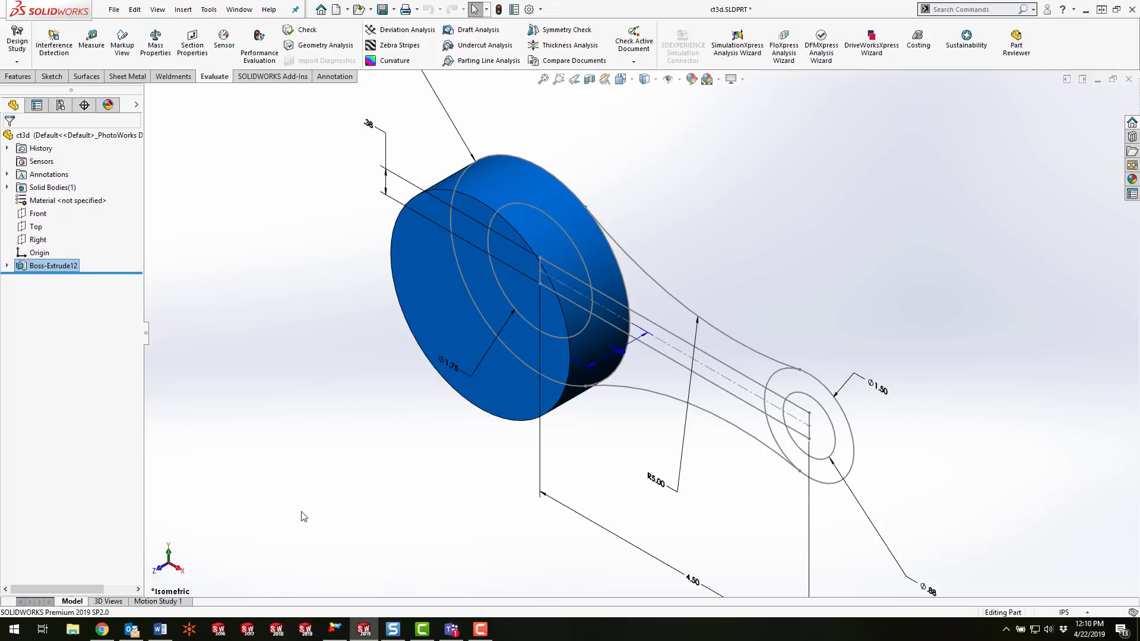
{"action": "mouse_move", "coordinate": [529, 9]}
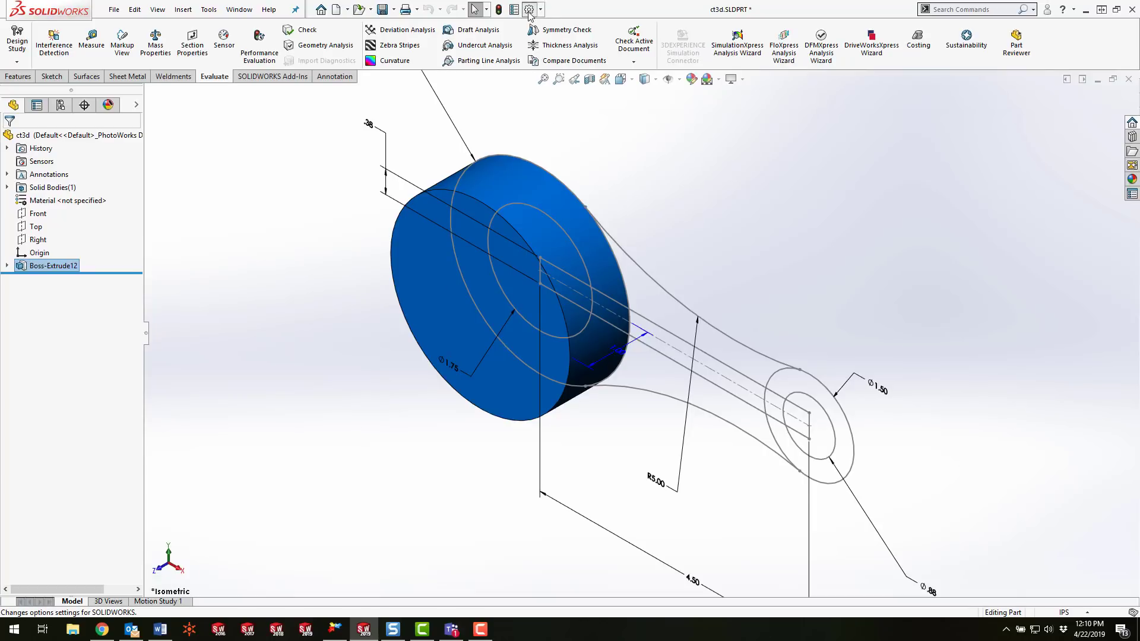
Step: Review the Spin Box Increments options, with the English length increment at 0.100in
{"action": "left_click", "coordinate": [529, 9]}
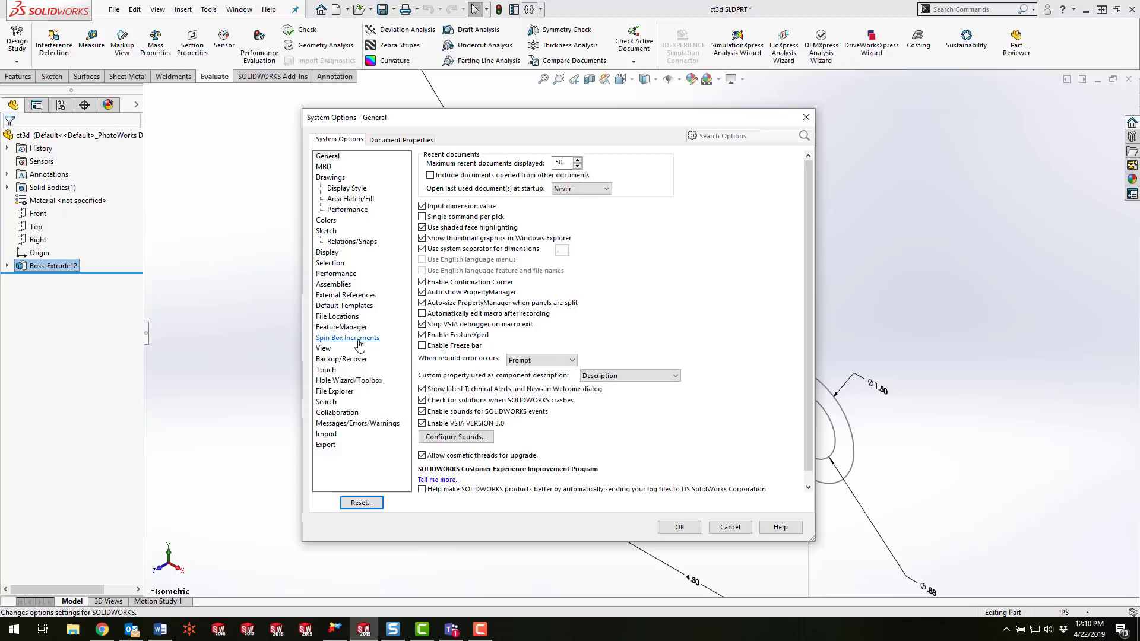
{"action": "left_click", "coordinate": [347, 337]}
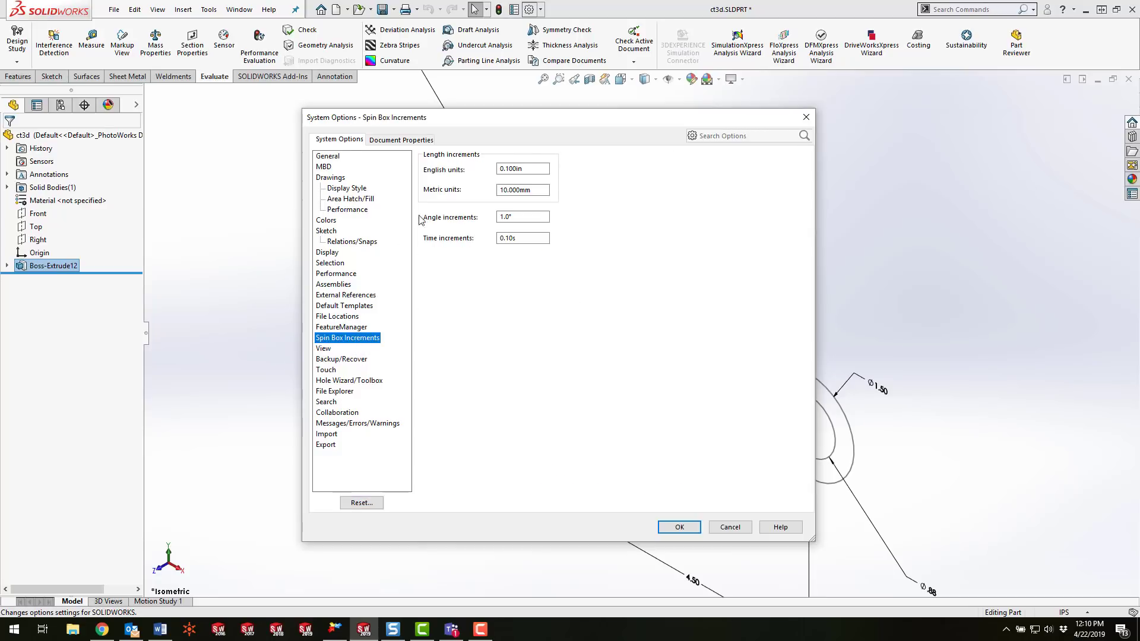
{"action": "left_click", "coordinate": [522, 169]}
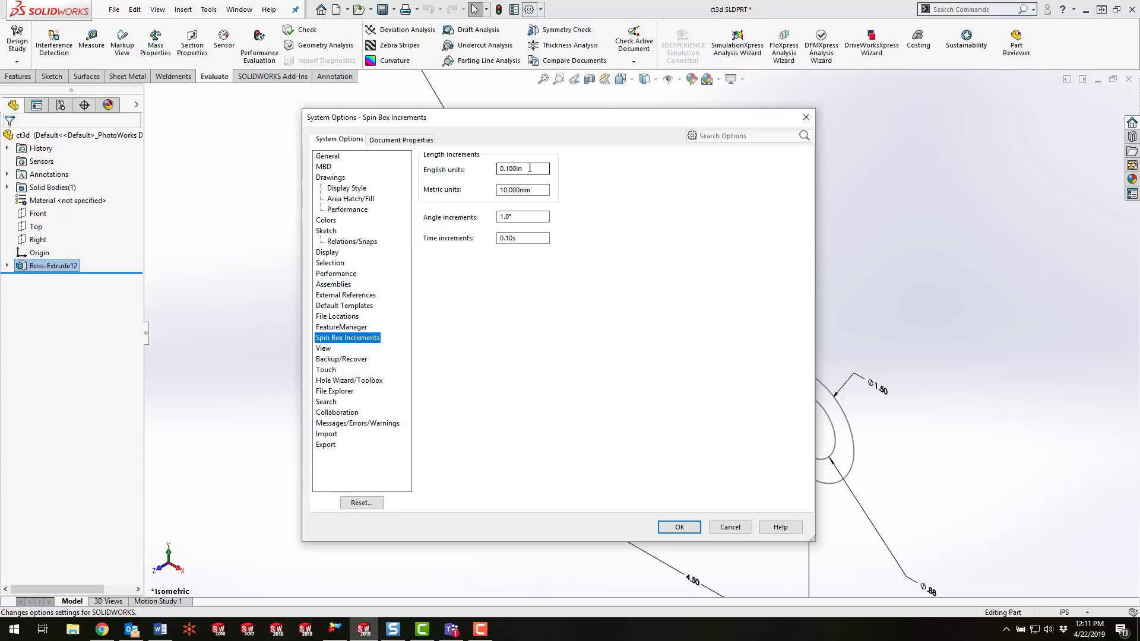
{"action": "left_click", "coordinate": [679, 527]}
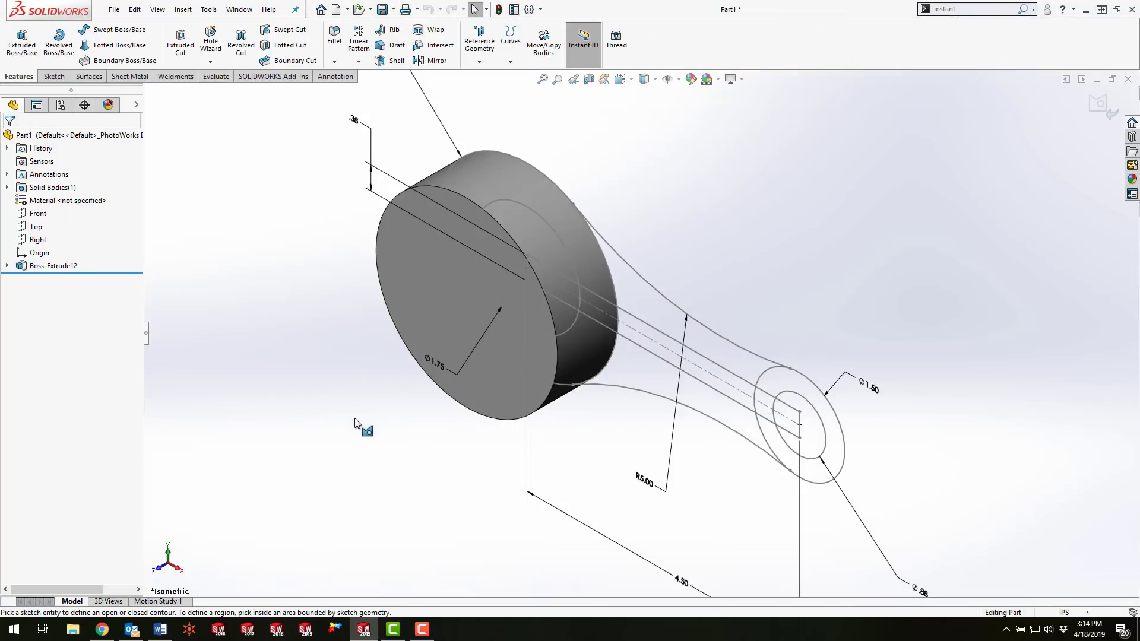
{"action": "mouse_move", "coordinate": [614, 407]}
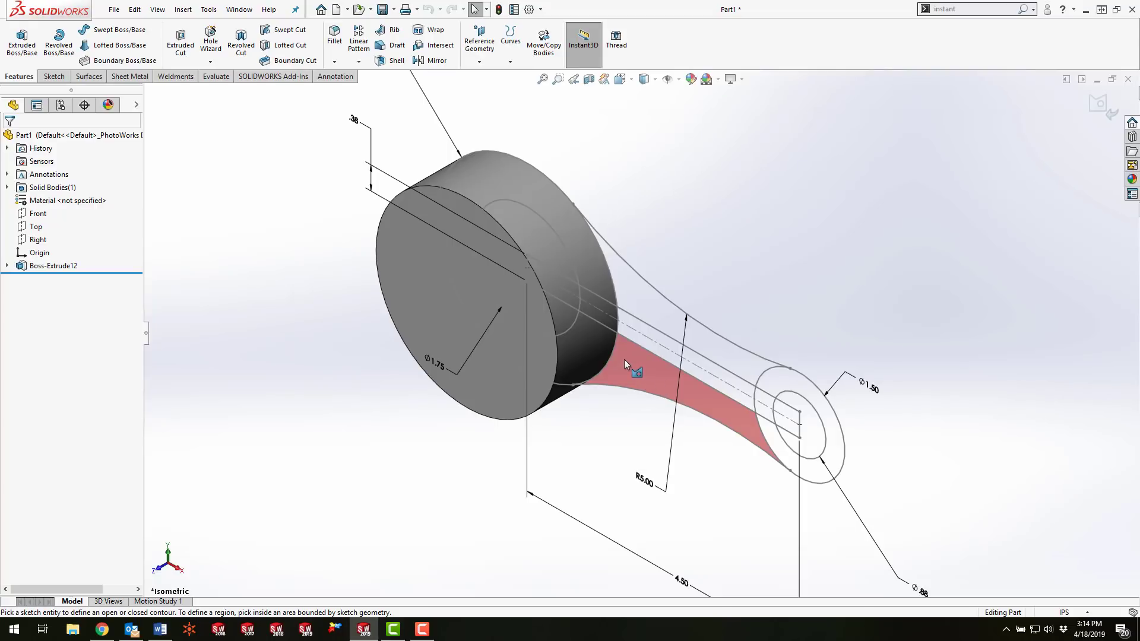
{"action": "mouse_move", "coordinate": [647, 378]}
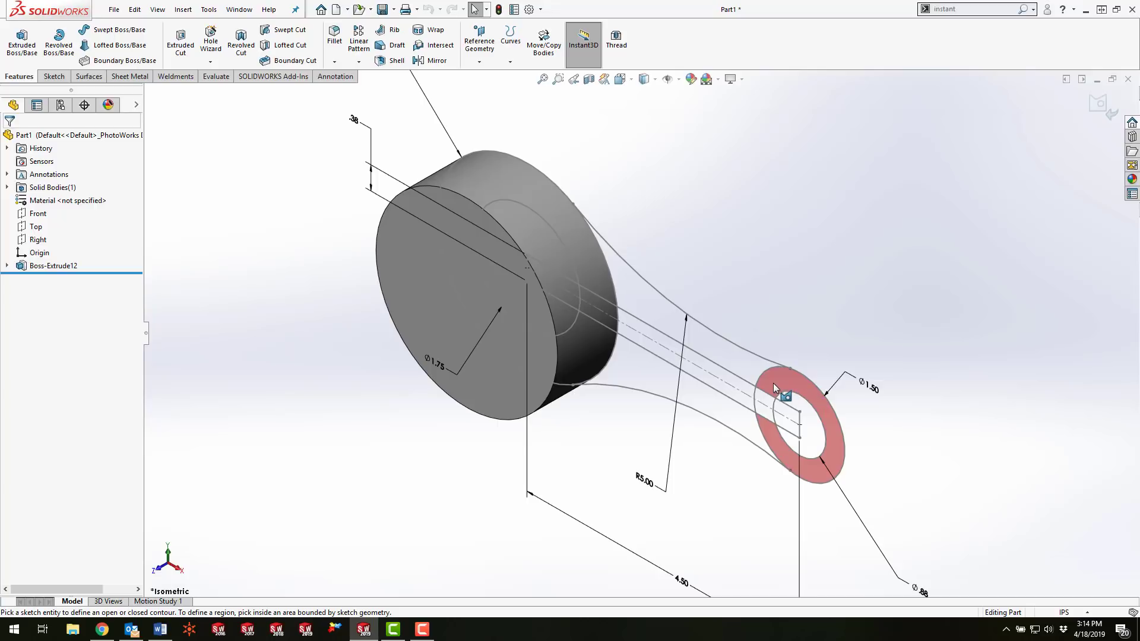
{"action": "mouse_move", "coordinate": [814, 410]}
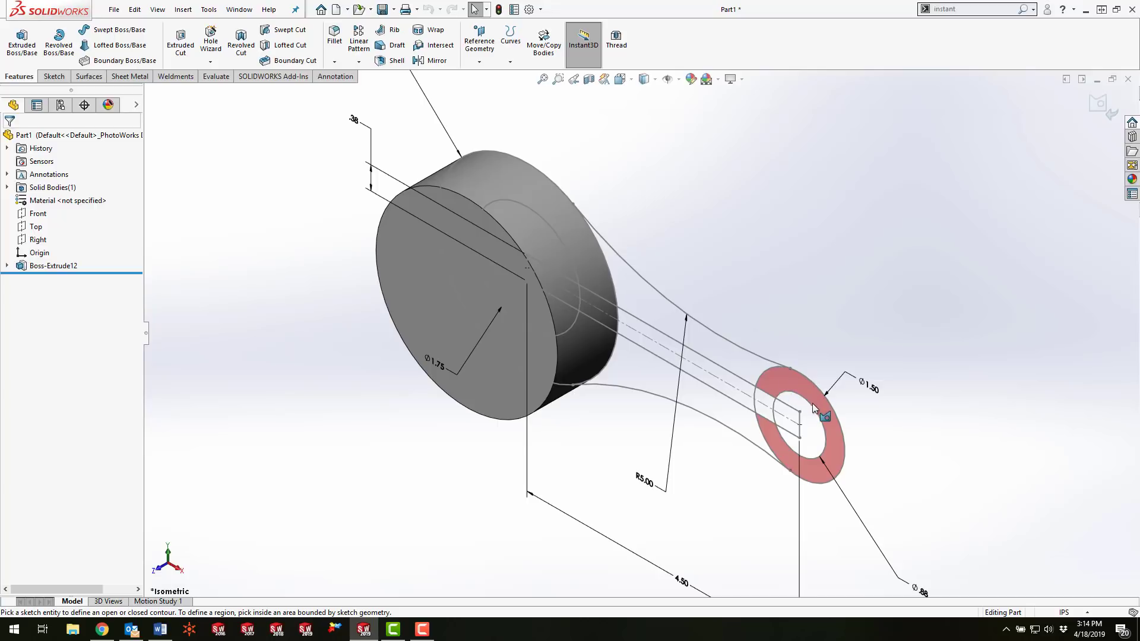
{"action": "mouse_move", "coordinate": [812, 393]}
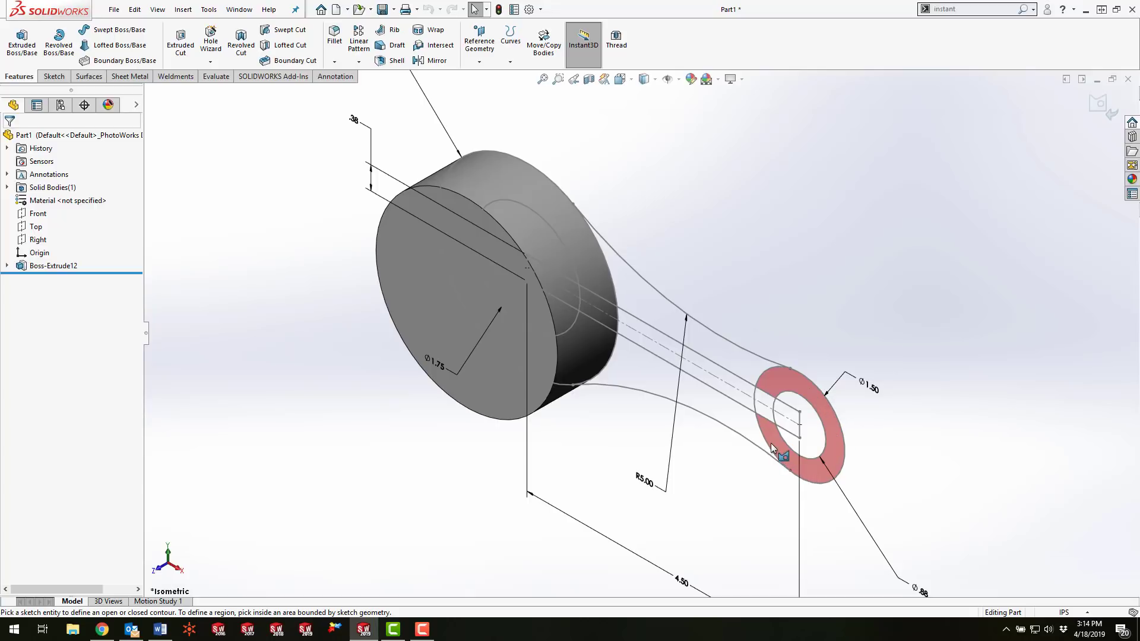
{"action": "mouse_move", "coordinate": [838, 450]}
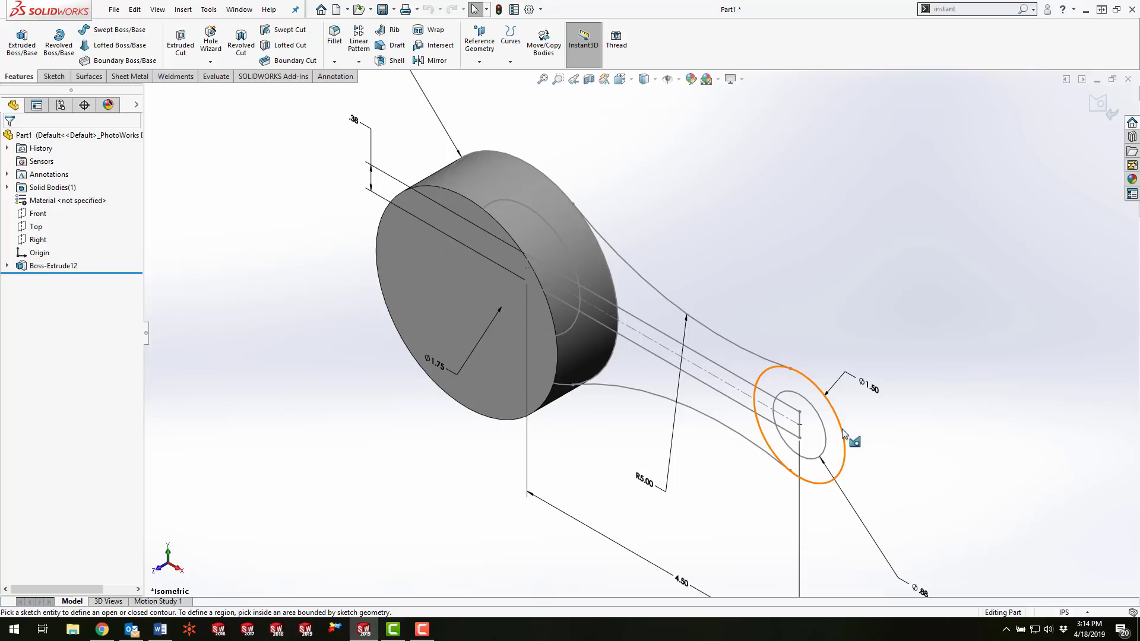
Step: Select the ring region at the rod's small end for extrusion
{"action": "left_click", "coordinate": [832, 435]}
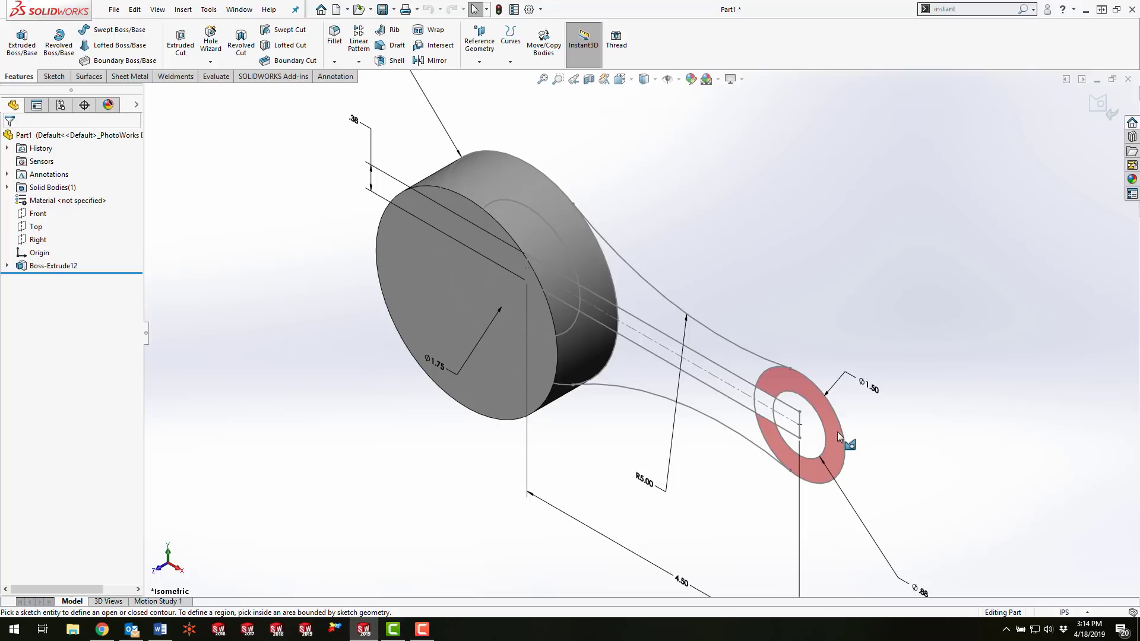
{"action": "mouse_move", "coordinate": [838, 444]}
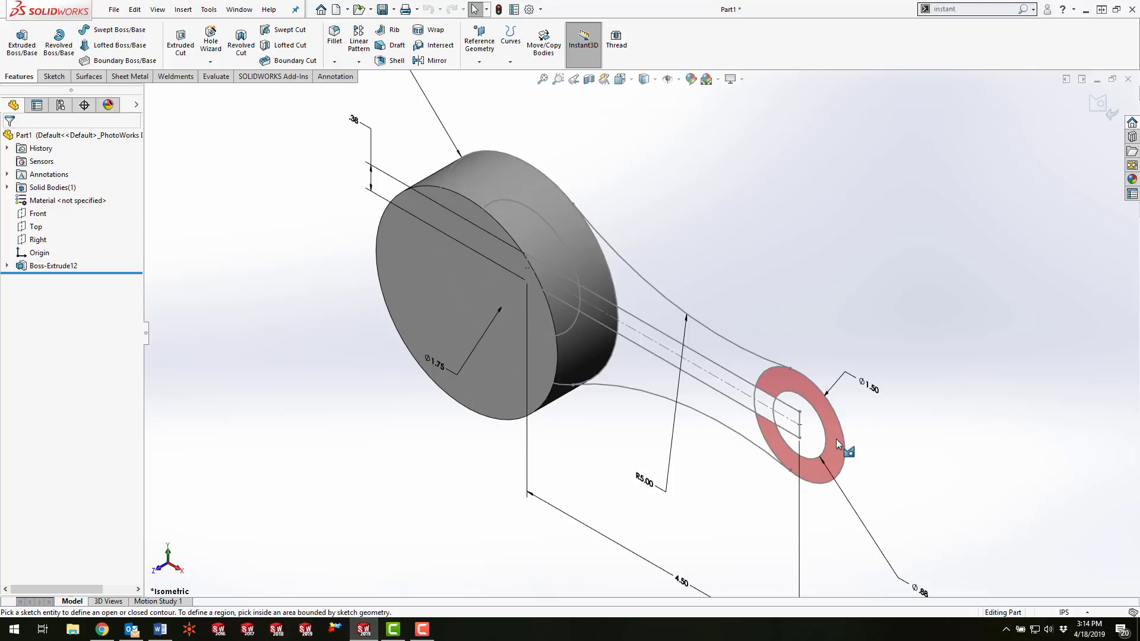
{"action": "mouse_move", "coordinate": [808, 470]}
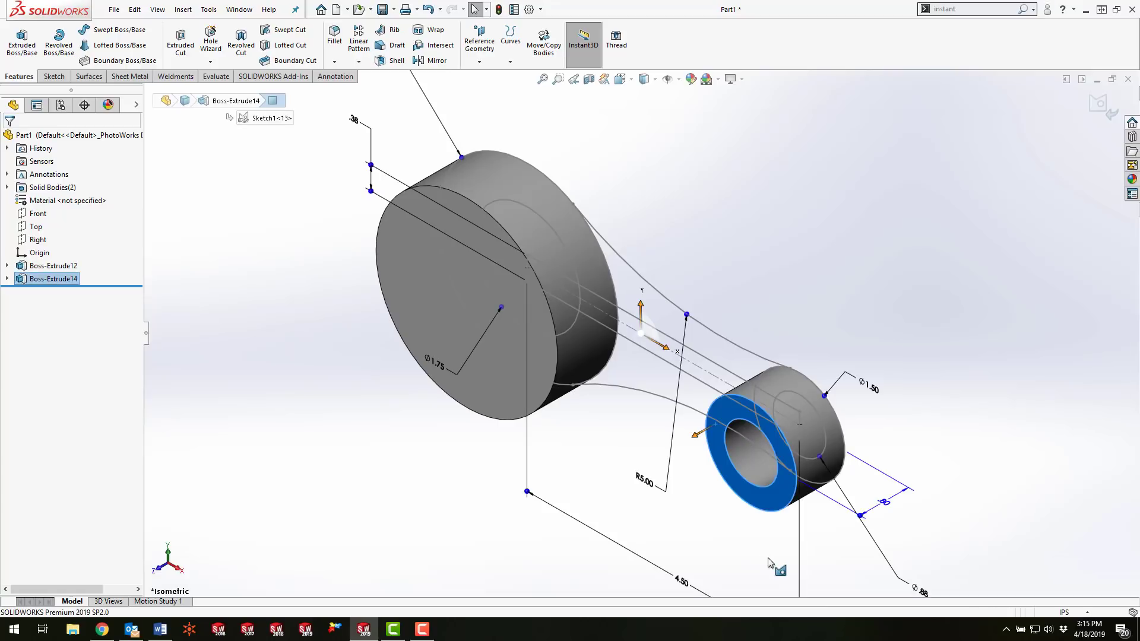
{"action": "mouse_move", "coordinate": [600, 449]}
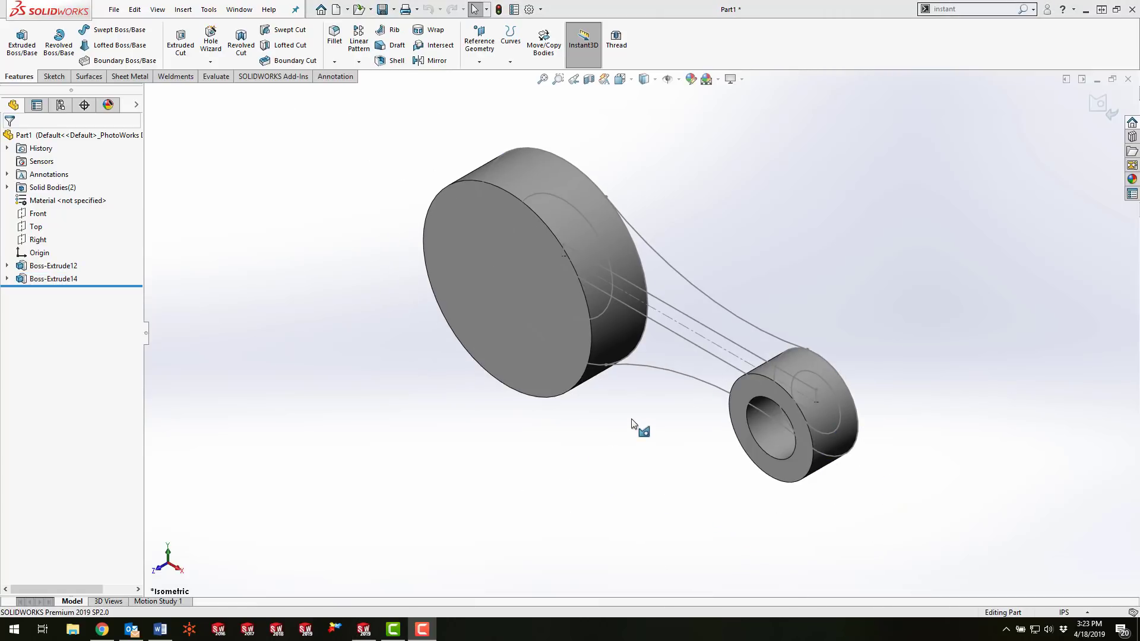
{"action": "mouse_move", "coordinate": [637, 415]}
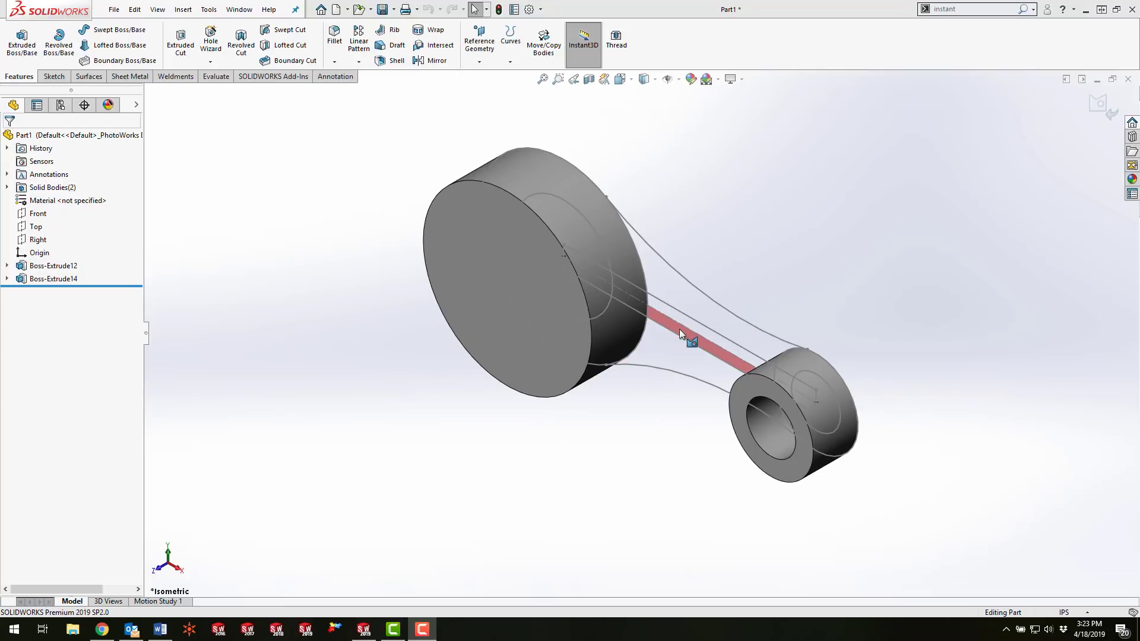
Step: Select the narrow central strip between the two ends
{"action": "left_click", "coordinate": [681, 334]}
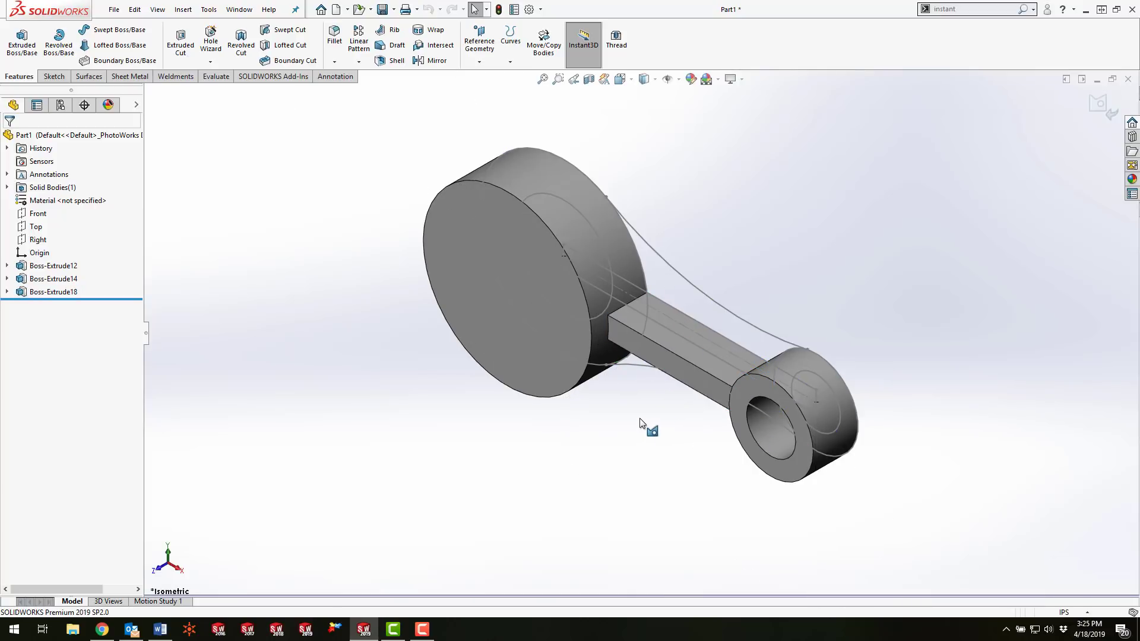
{"action": "mouse_move", "coordinate": [636, 381]}
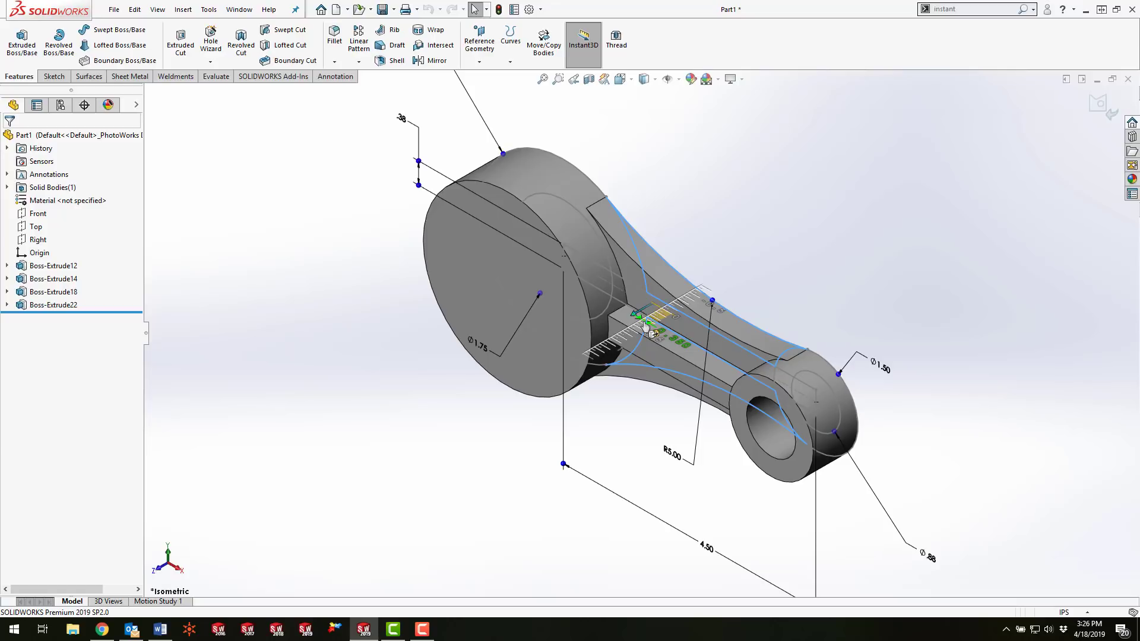
Step: Select the tapered outline region between the ends for the web
{"action": "left_click", "coordinate": [52, 304]}
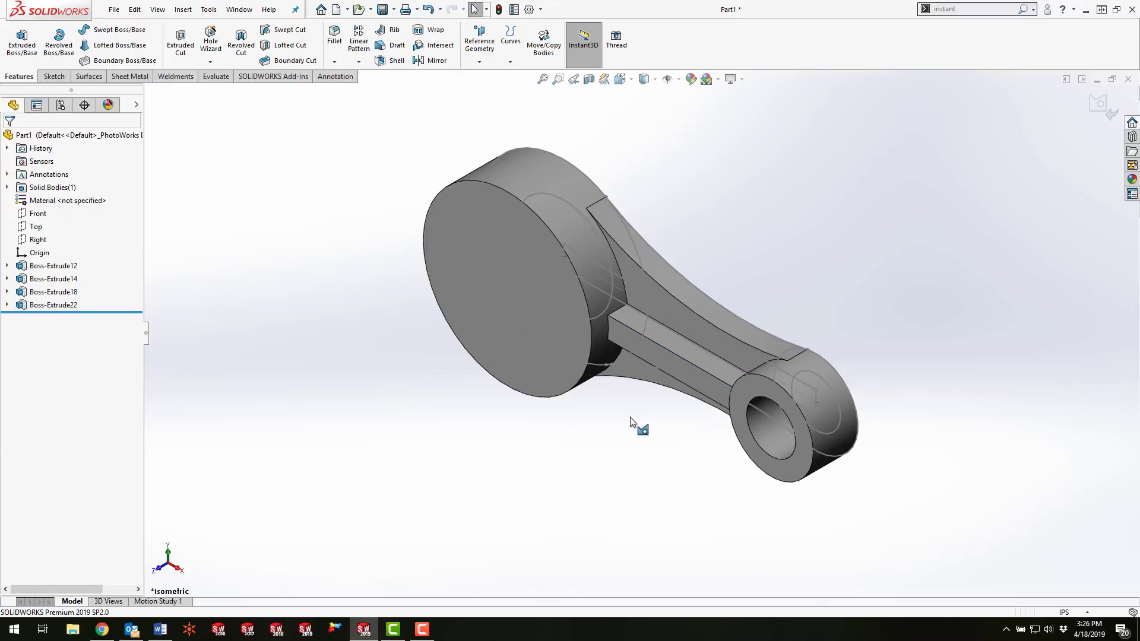
{"action": "mouse_move", "coordinate": [637, 422]}
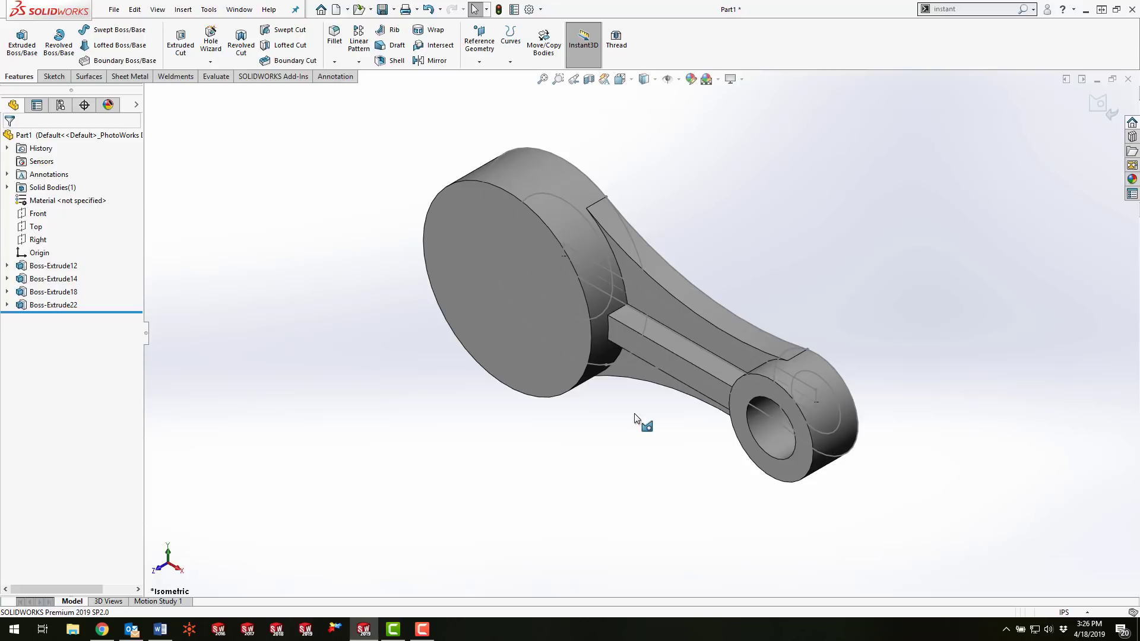
{"action": "mouse_move", "coordinate": [598, 216]}
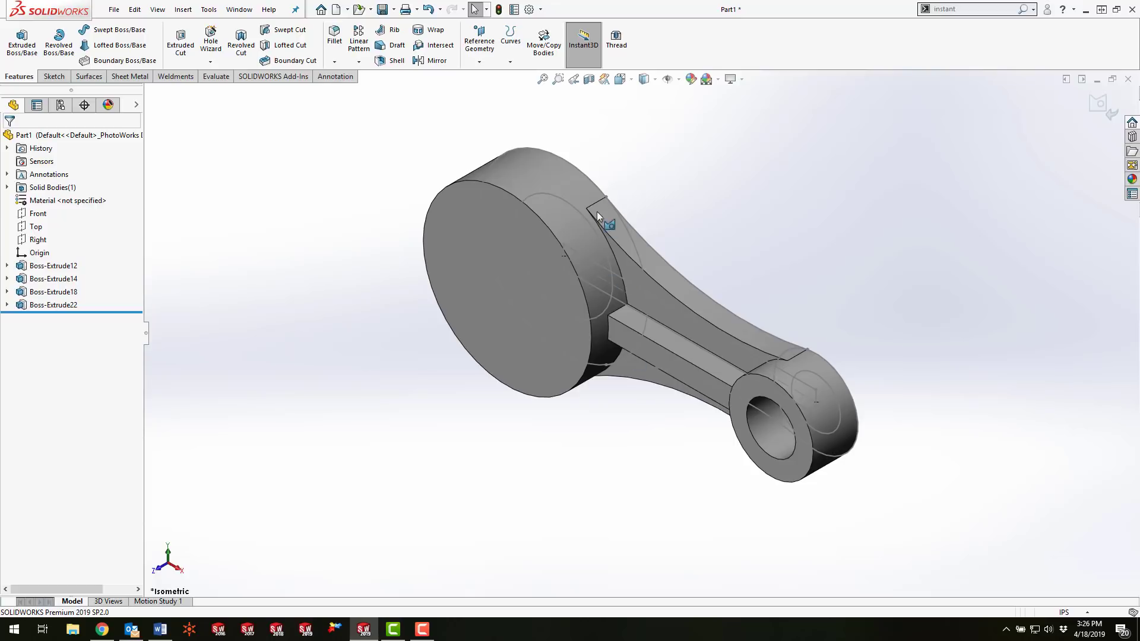
{"action": "mouse_move", "coordinate": [563, 225]}
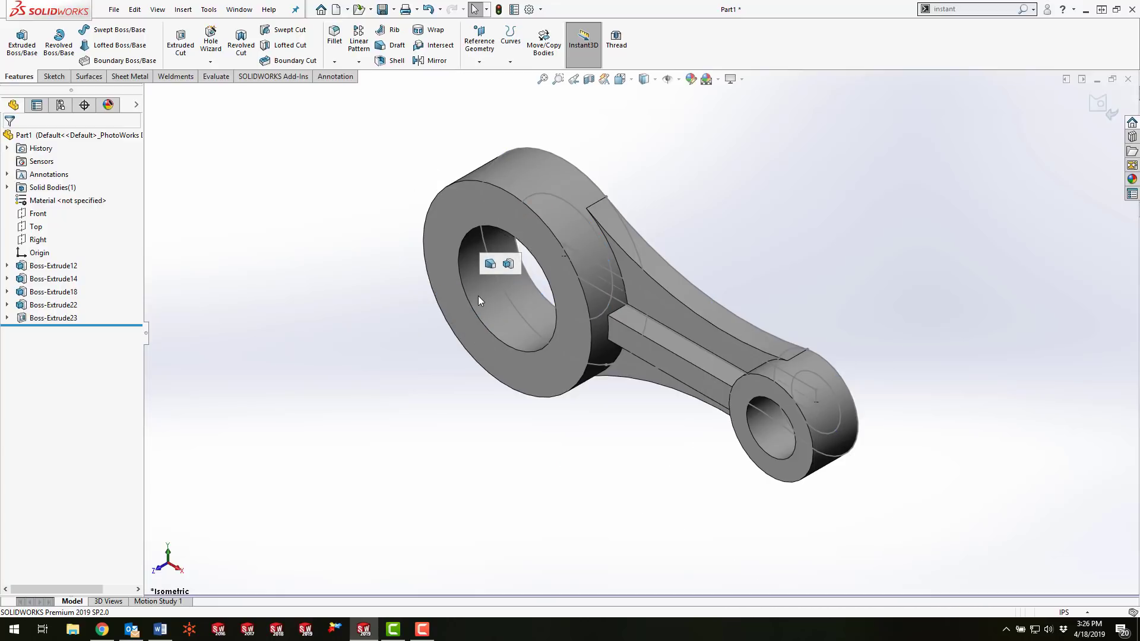
{"action": "mouse_move", "coordinate": [491, 281]}
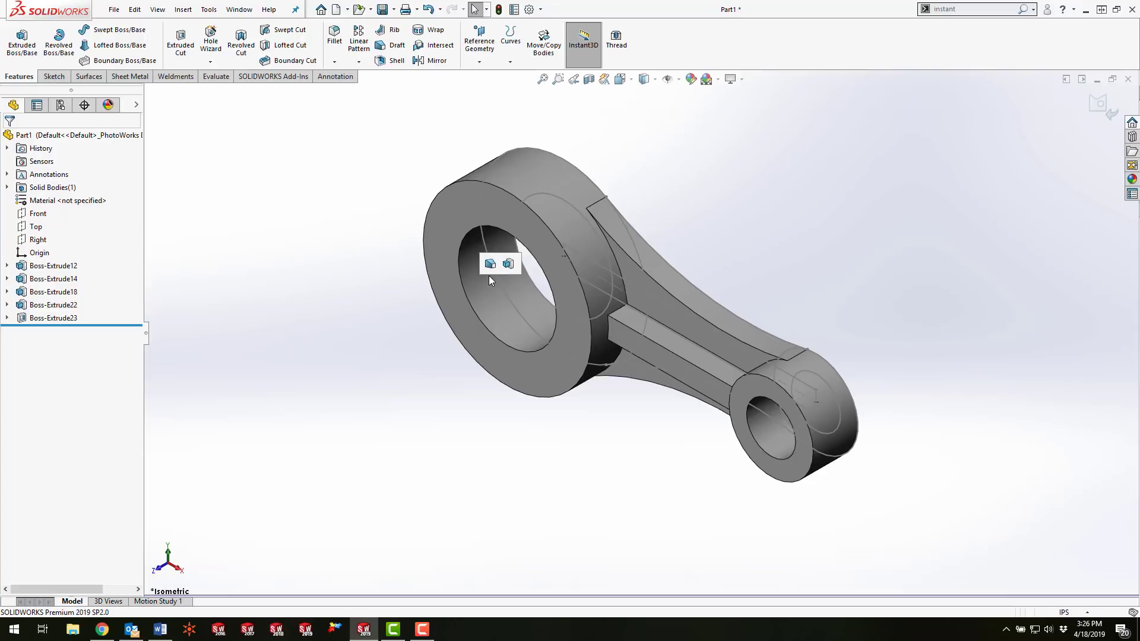
{"action": "mouse_move", "coordinate": [490, 268]}
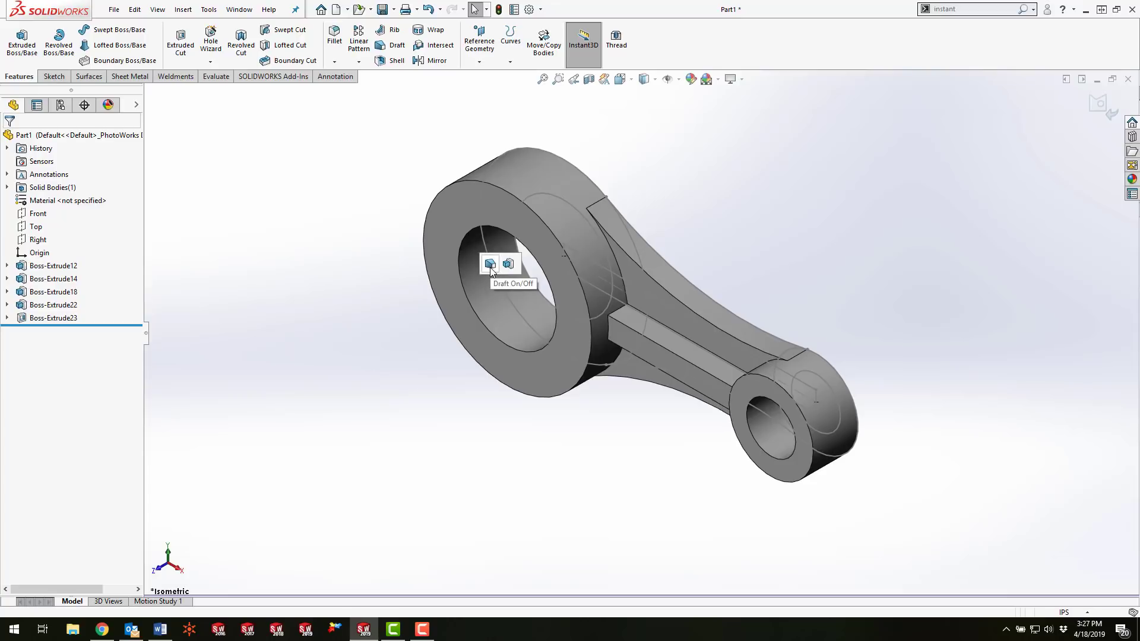
{"action": "mouse_move", "coordinate": [508, 269]}
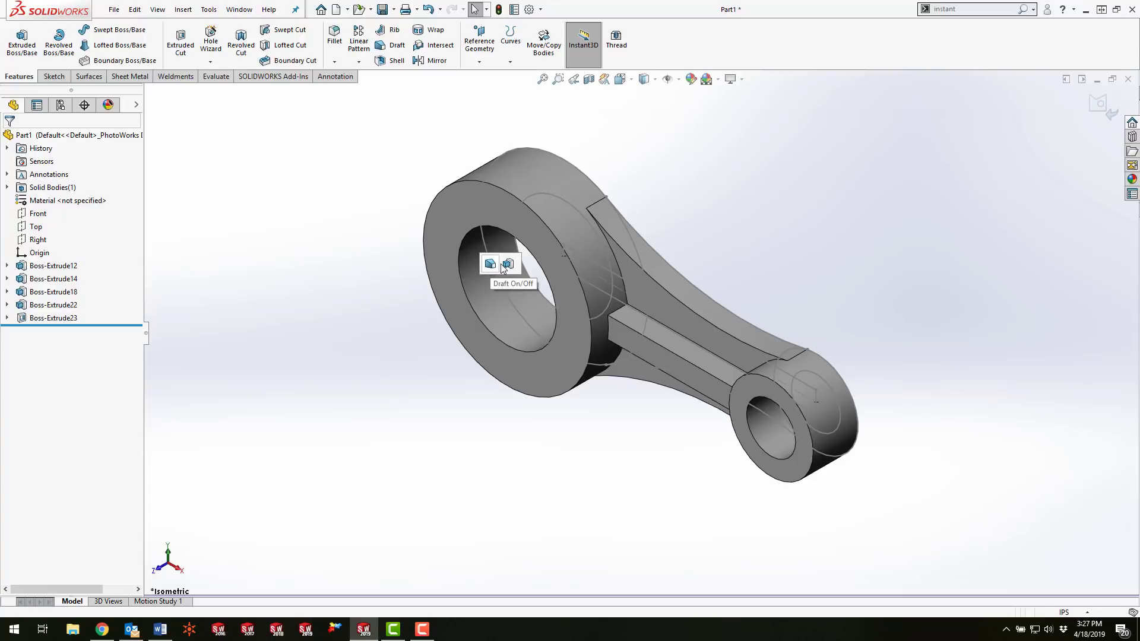
{"action": "mouse_move", "coordinate": [507, 267]}
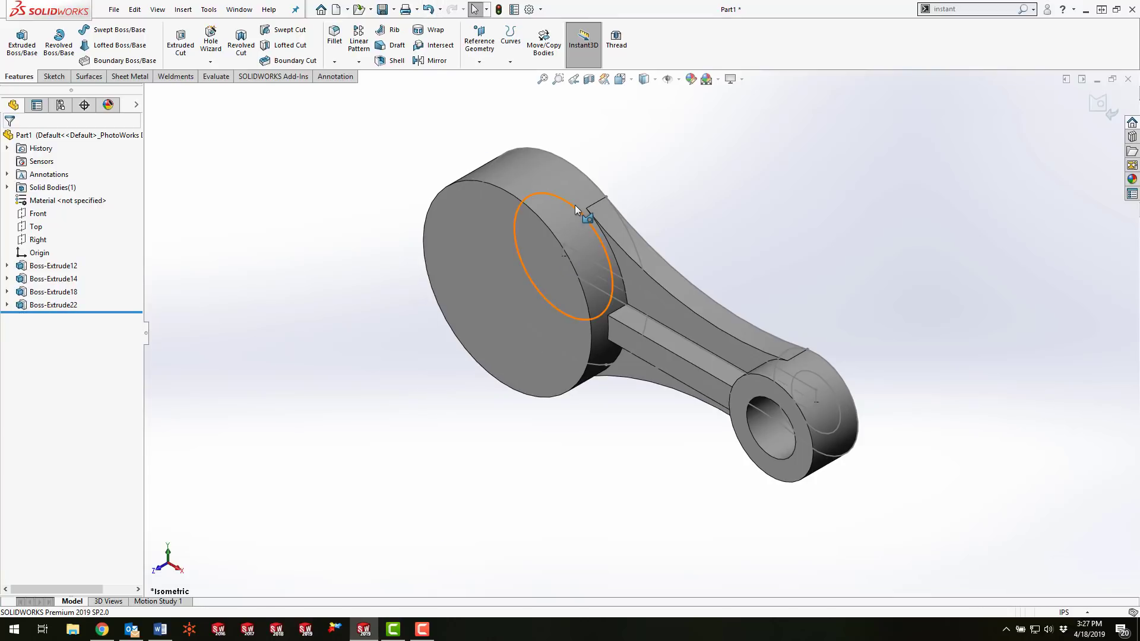
Step: Select the big end's inner circle to cut the through hole
{"action": "left_click", "coordinate": [577, 211]}
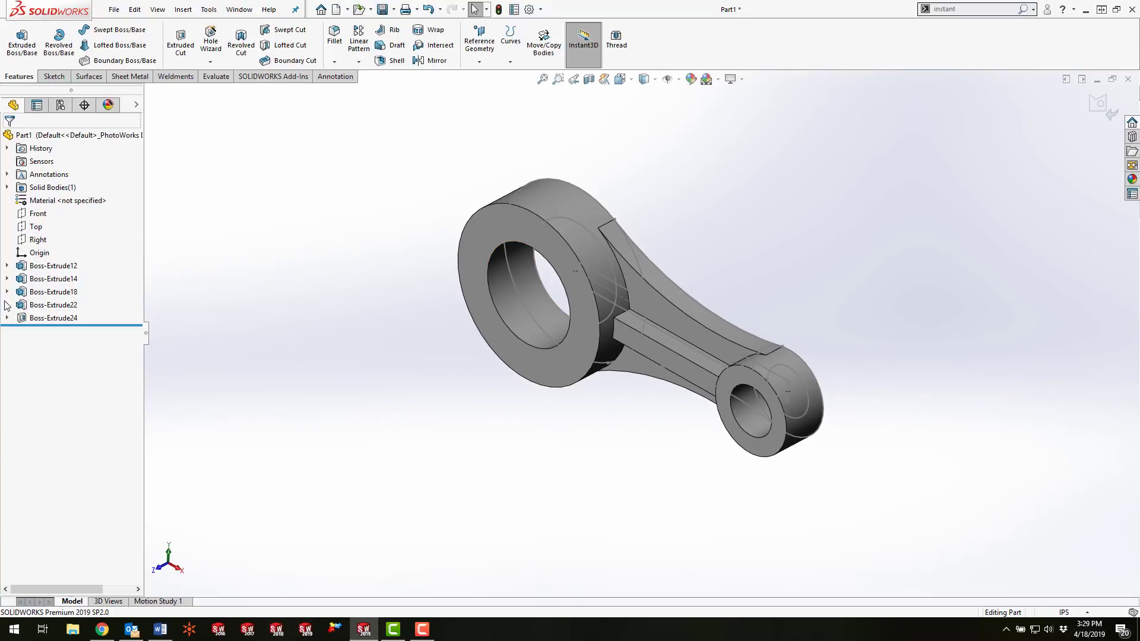
Step: Expand Boss-Extrude22 and Boss-Extrude18 in the design tree, revealing Sketch1 under each
{"action": "left_click", "coordinate": [7, 304]}
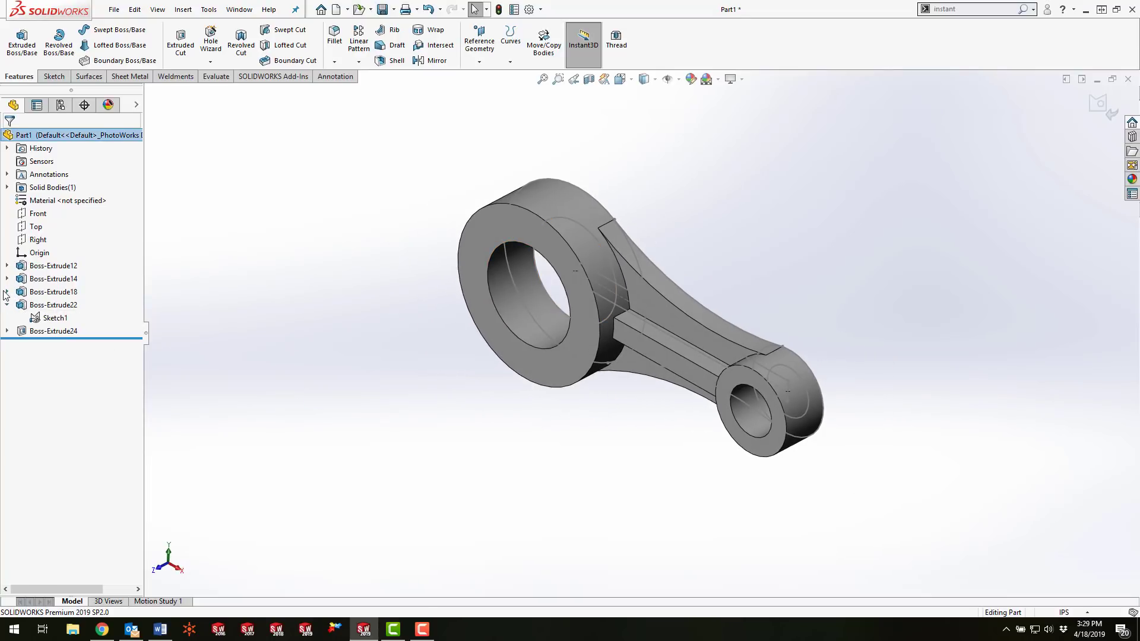
{"action": "left_click", "coordinate": [54, 331]}
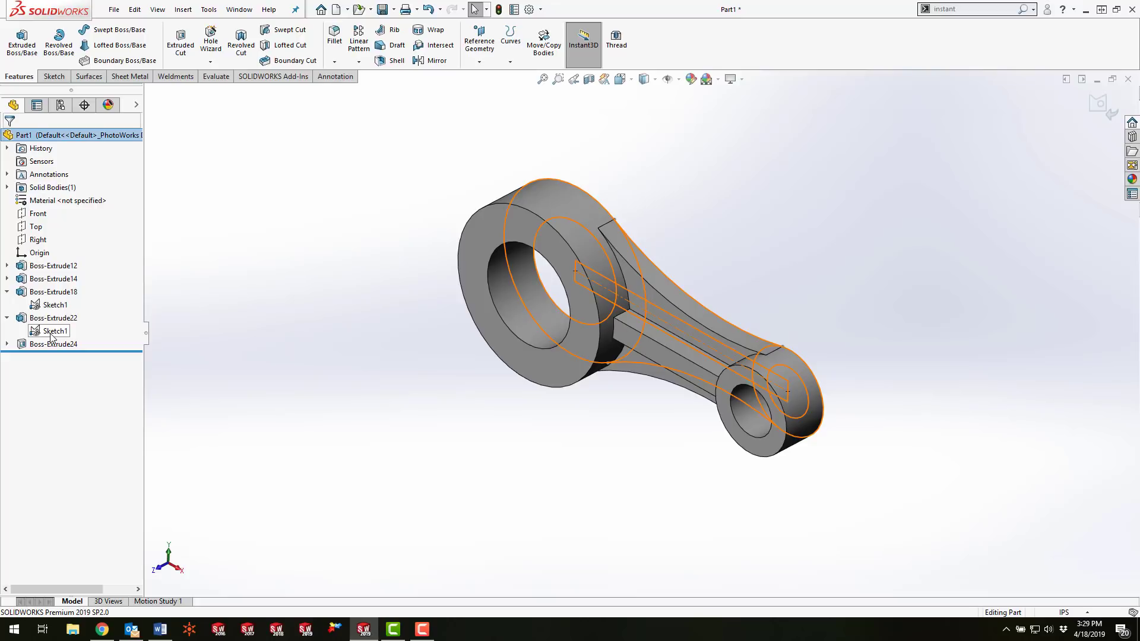